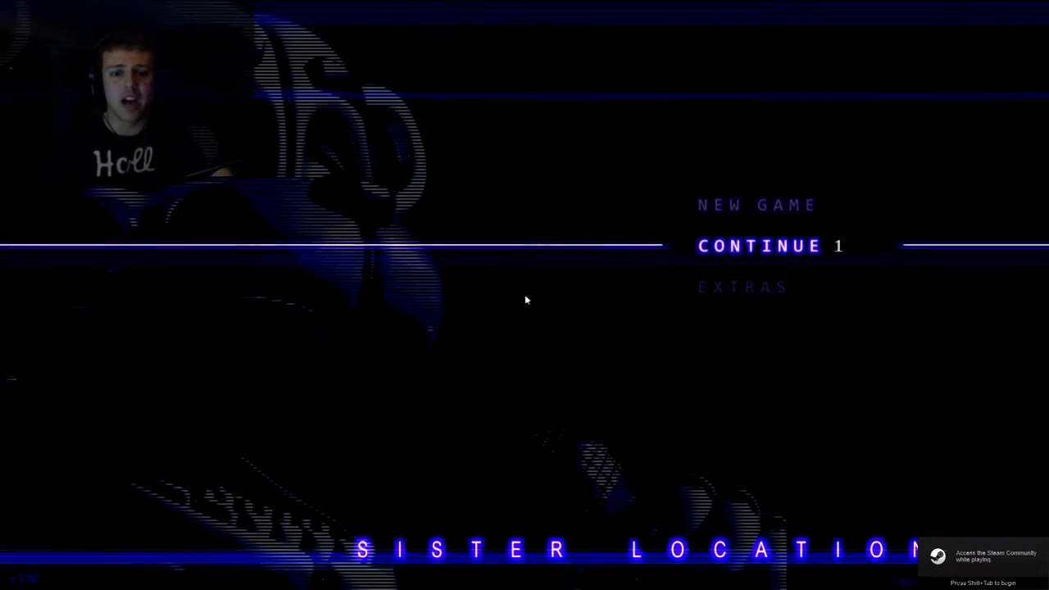
{"action": "mouse_move", "coordinate": [755, 205]}
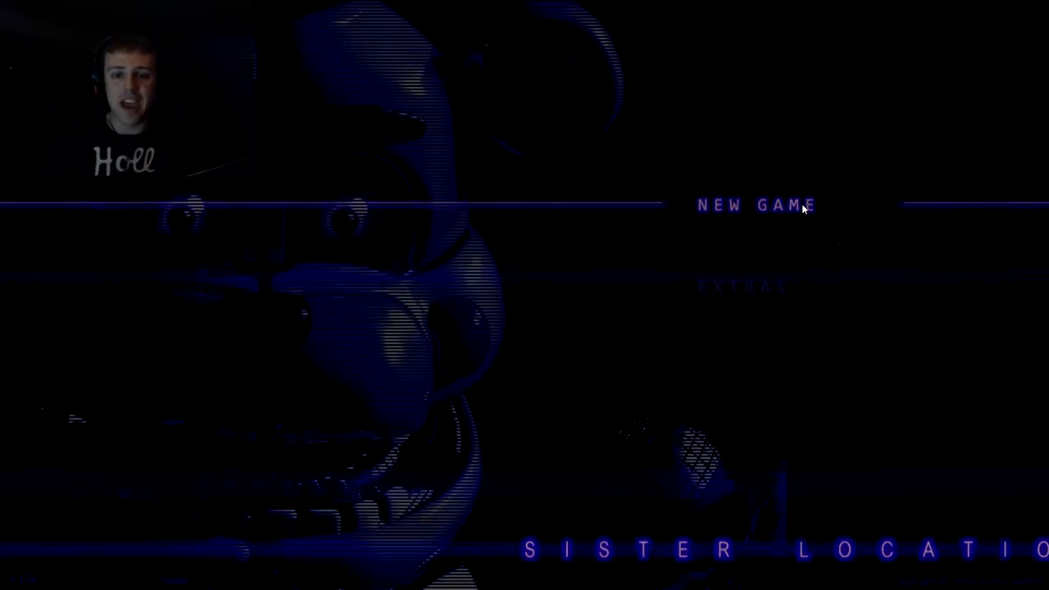
Start a new game, then shock the party-room animatronic and light up its room.
{"action": "left_click", "coordinate": [754, 205]}
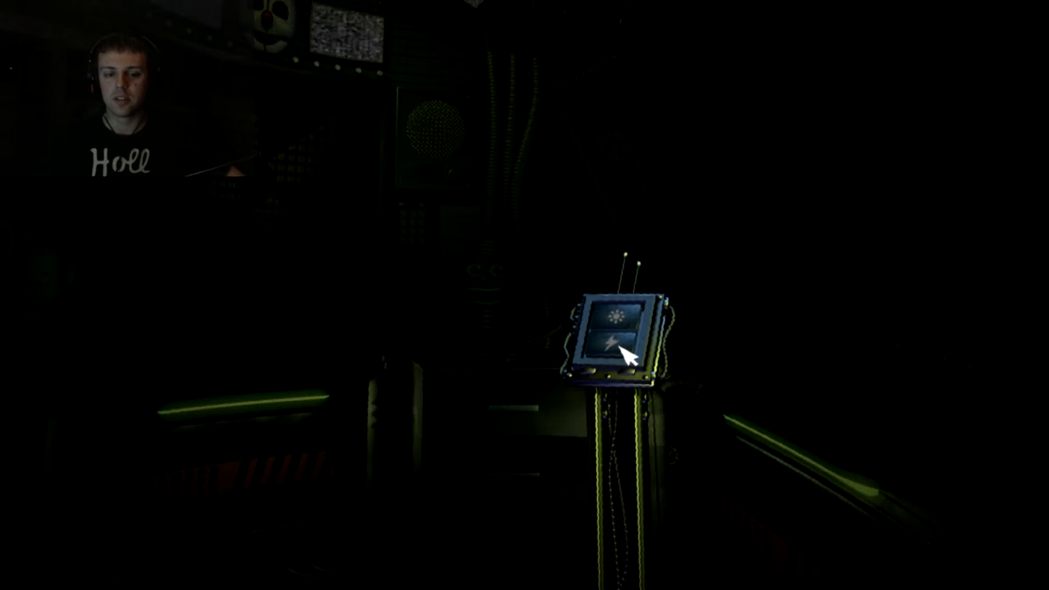
{"action": "left_click", "coordinate": [614, 341]}
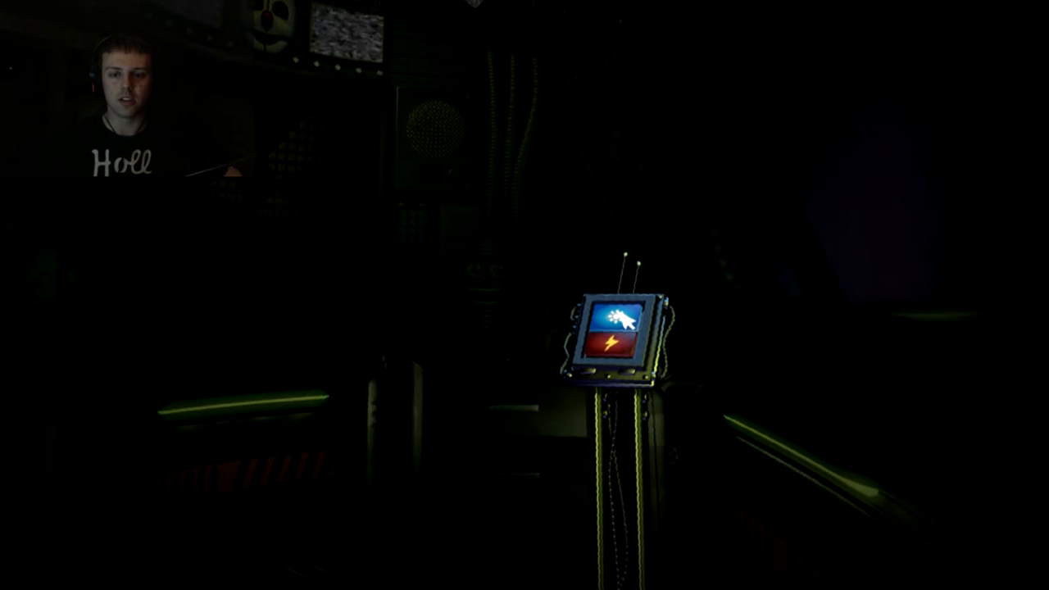
{"action": "left_click", "coordinate": [619, 336]}
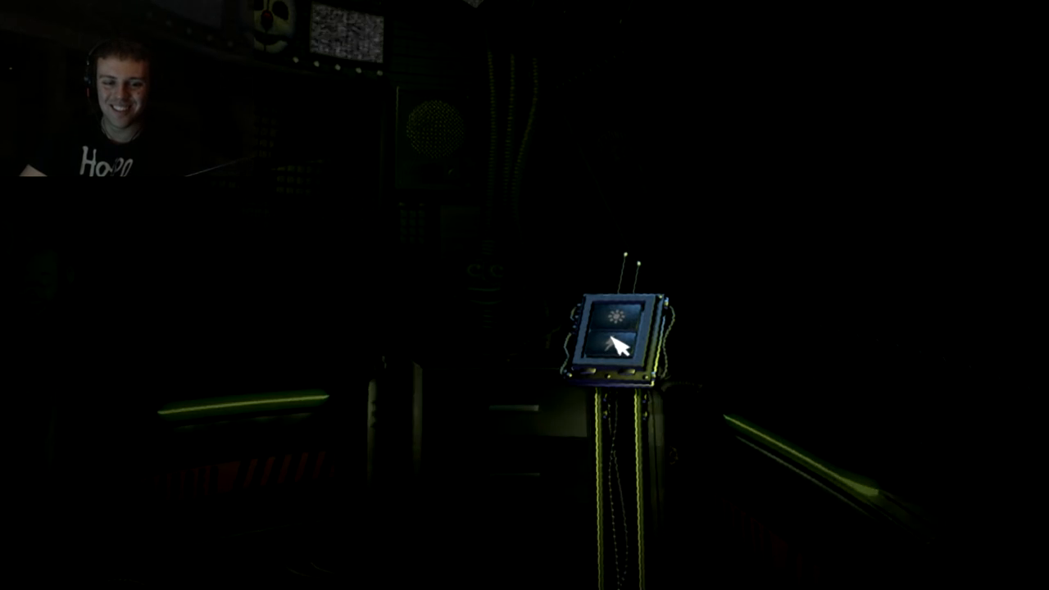